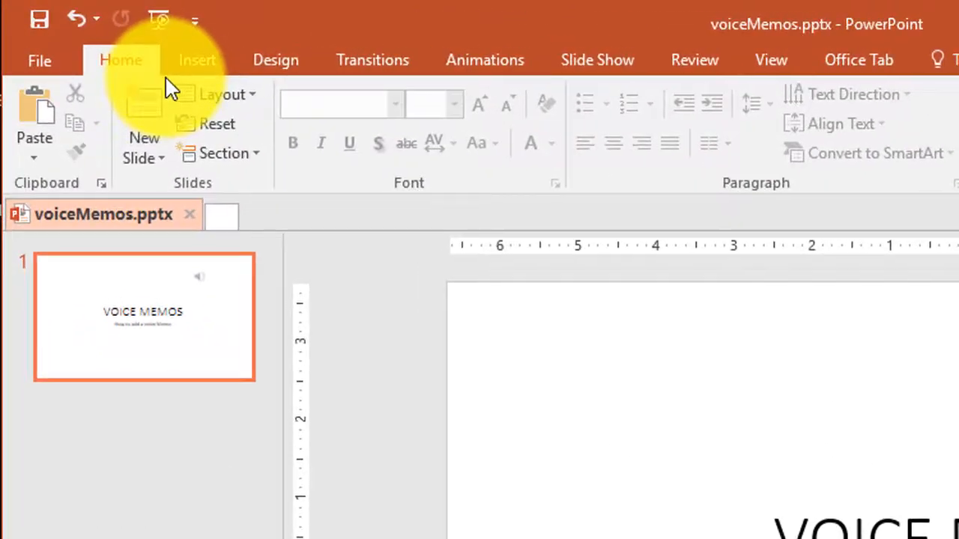
- Switch to the Insert ribbon to reveal the Audio options for the Voice Memos deck
{"action": "left_click", "coordinate": [197, 60]}
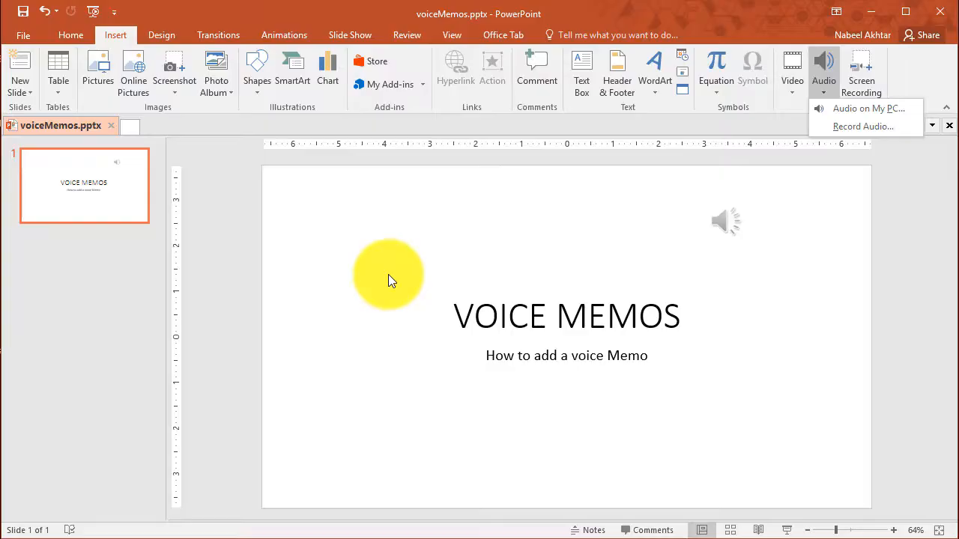
{"action": "mouse_move", "coordinate": [110, 301]}
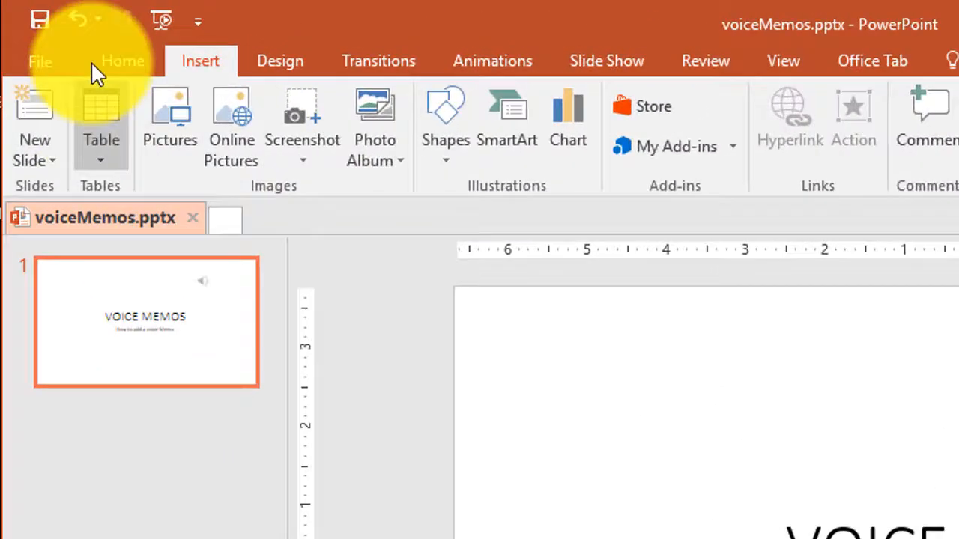
- Return to Home and insert a new blank slide after the Voice Memos title slide
{"action": "left_click", "coordinate": [123, 61]}
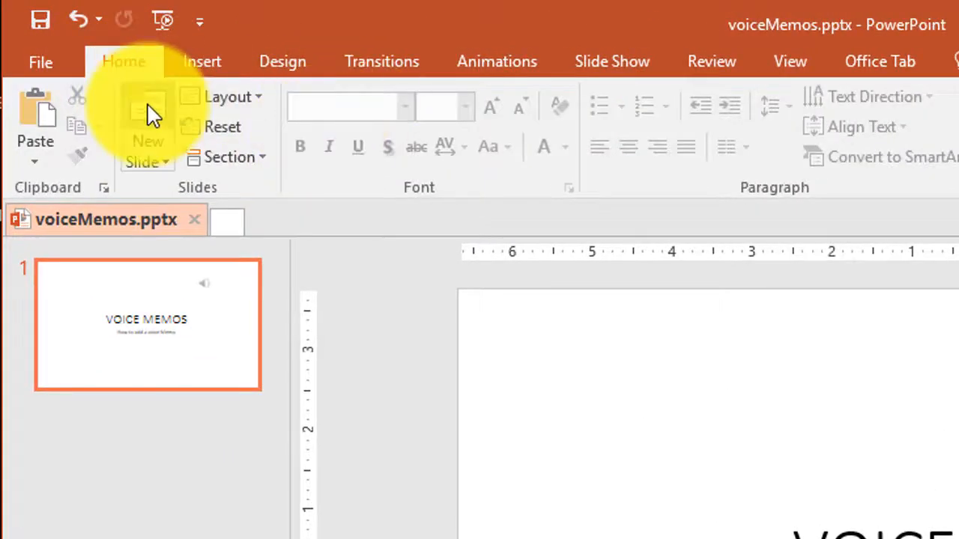
{"action": "left_click", "coordinate": [148, 123]}
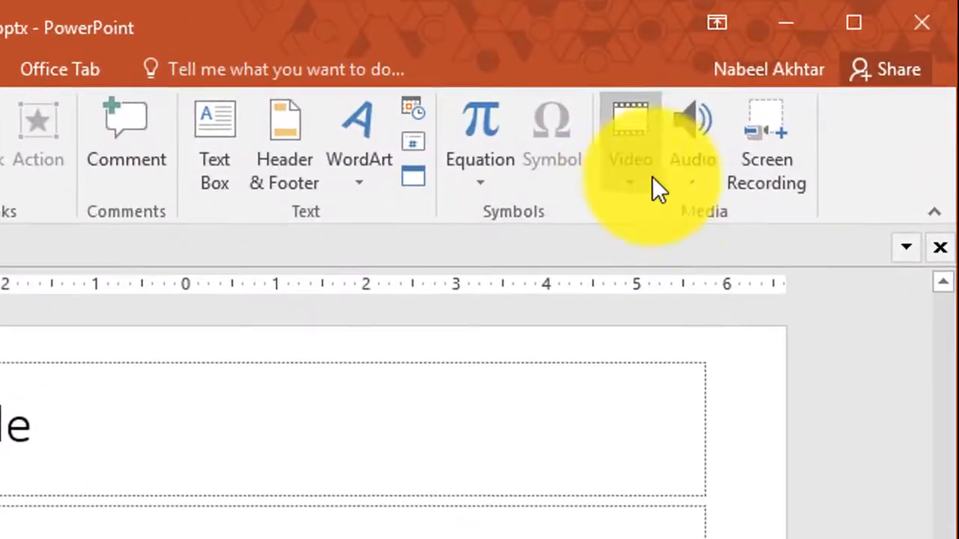
{"action": "mouse_move", "coordinate": [739, 262]}
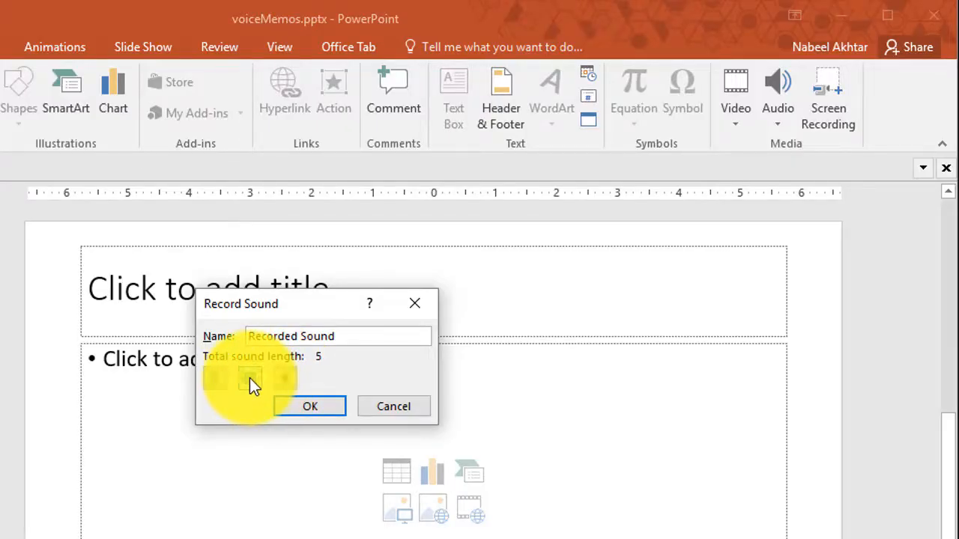
- Stop the five-second 'Recorded Sound' recording to embed the clip on slide two
{"action": "left_click", "coordinate": [310, 407]}
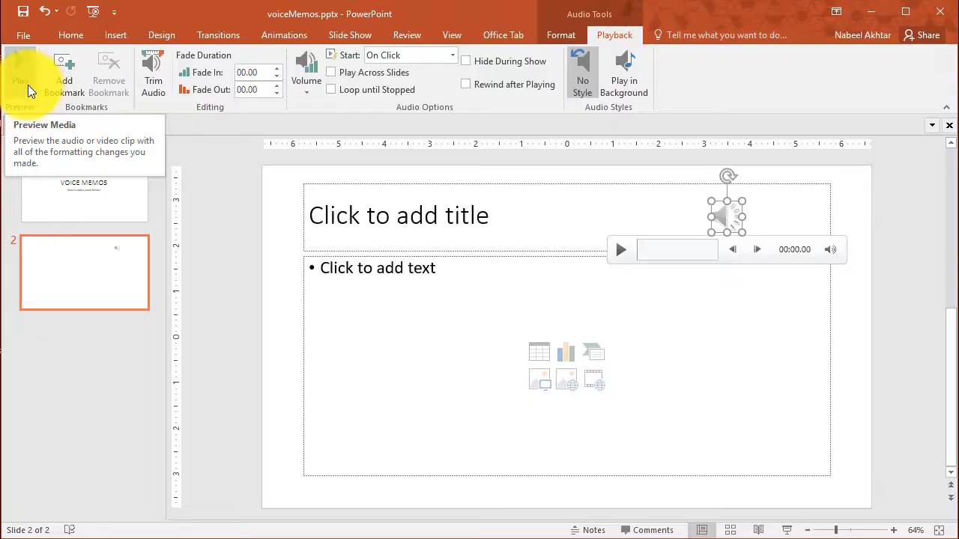
{"action": "mouse_move", "coordinate": [747, 90]}
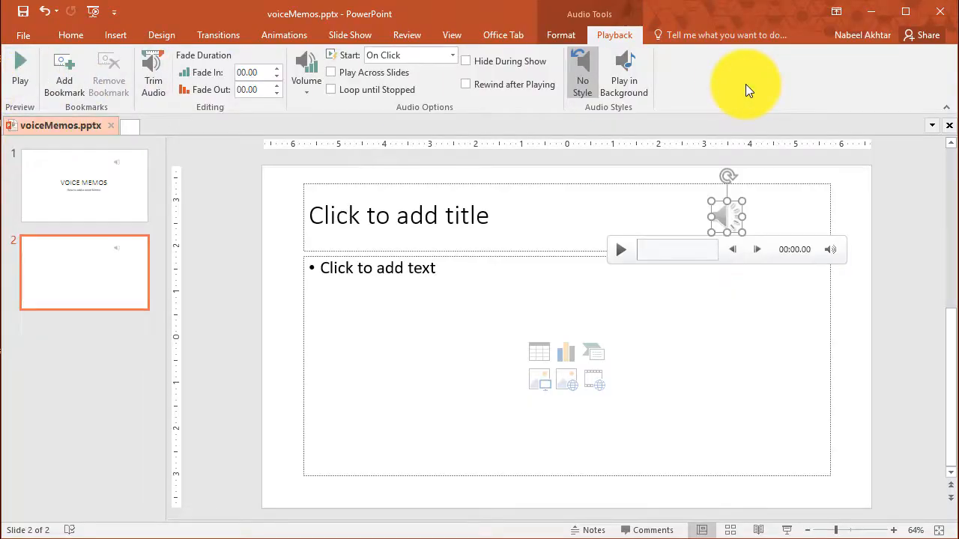
{"action": "mouse_move", "coordinate": [680, 216]}
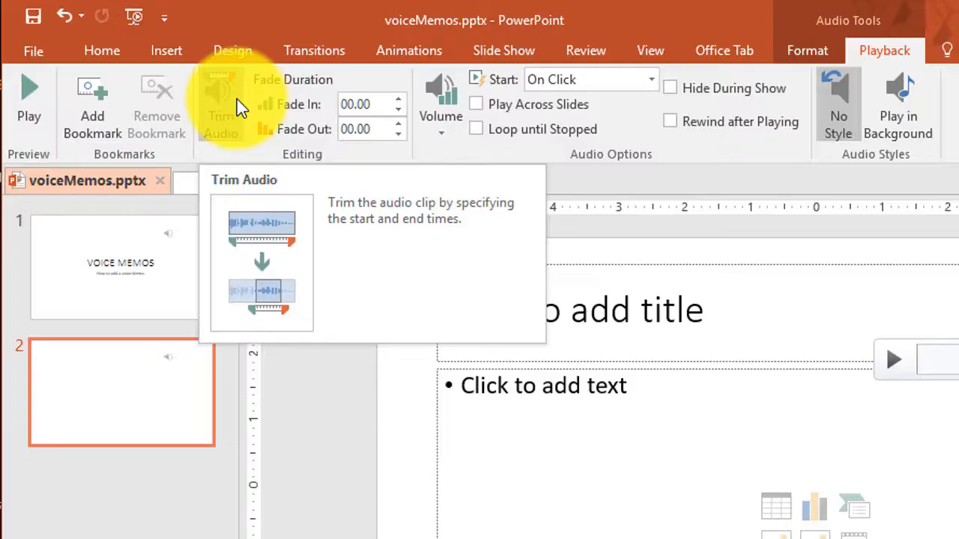
{"action": "mouse_move", "coordinate": [93, 118]}
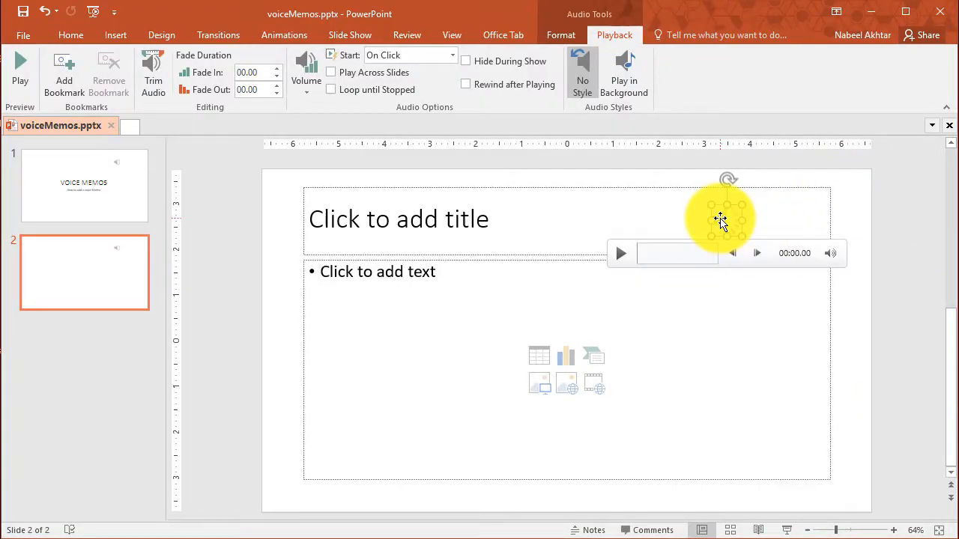
{"action": "left_click", "coordinate": [621, 253]}
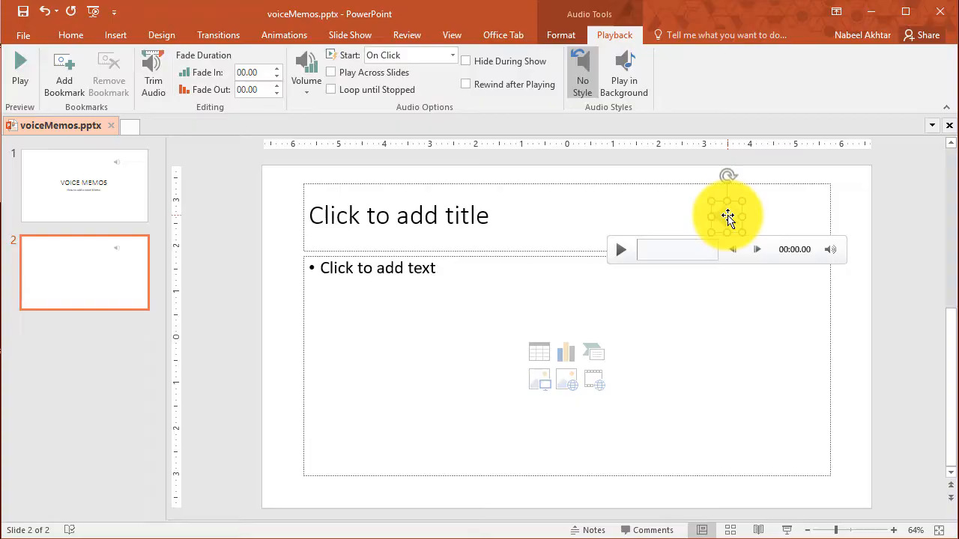
{"action": "right_click", "coordinate": [728, 217]}
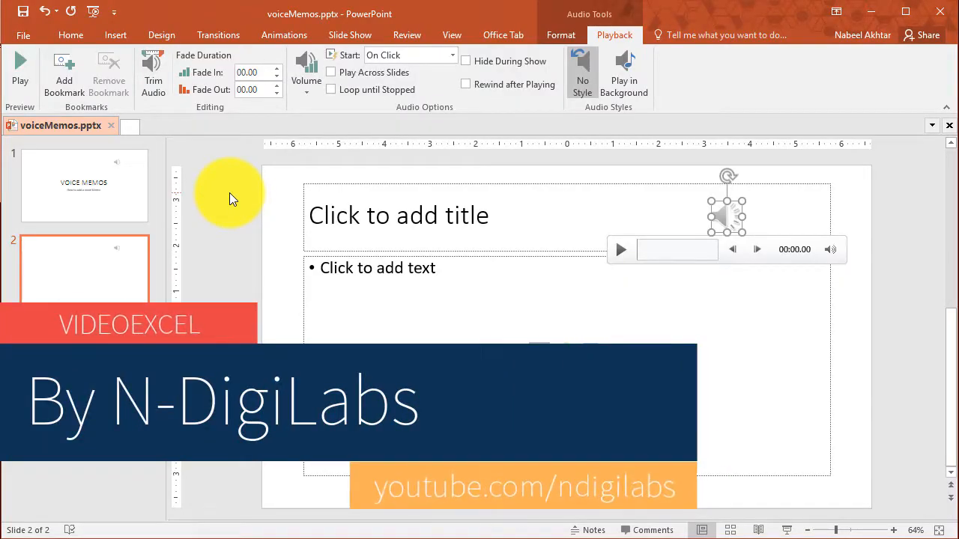
{"action": "mouse_move", "coordinate": [826, 202]}
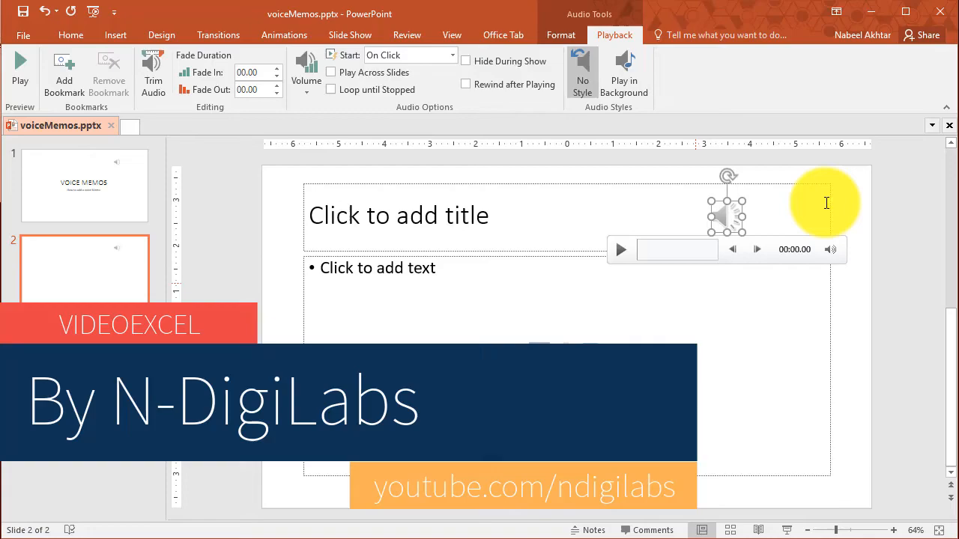